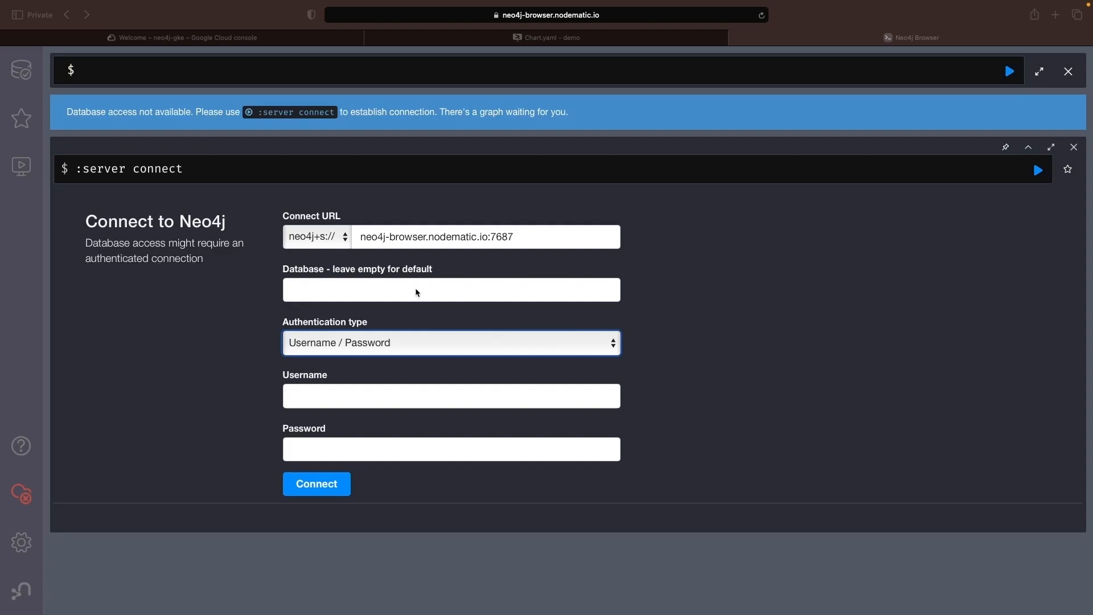
Step: Fill the connection form with host neo4j-bolt.nodematic.io:443, username neo4j and the password
click(485, 237)
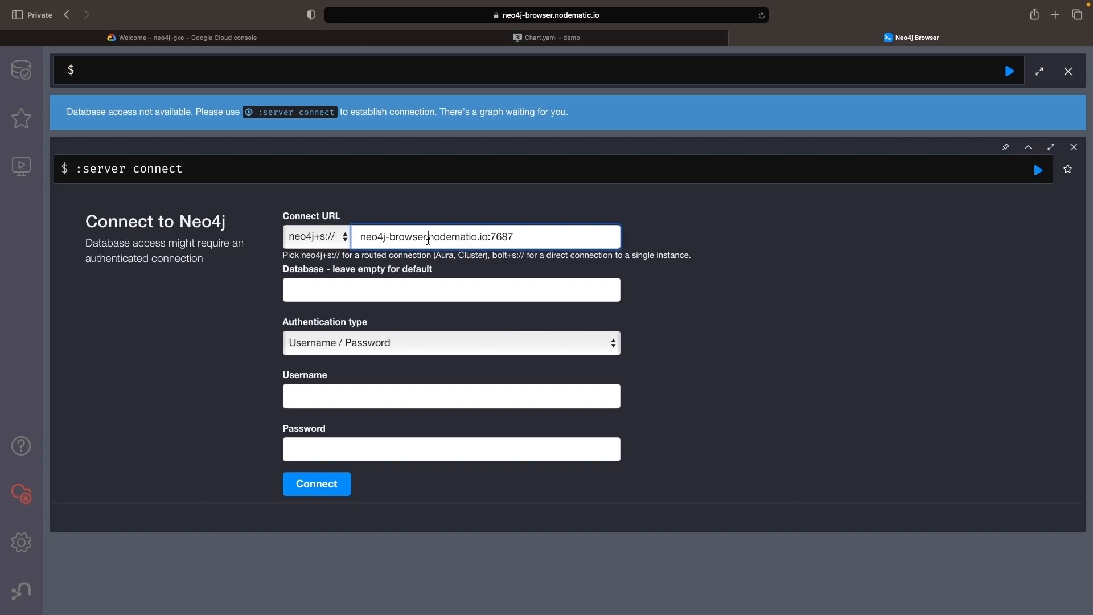
double_click(406, 237)
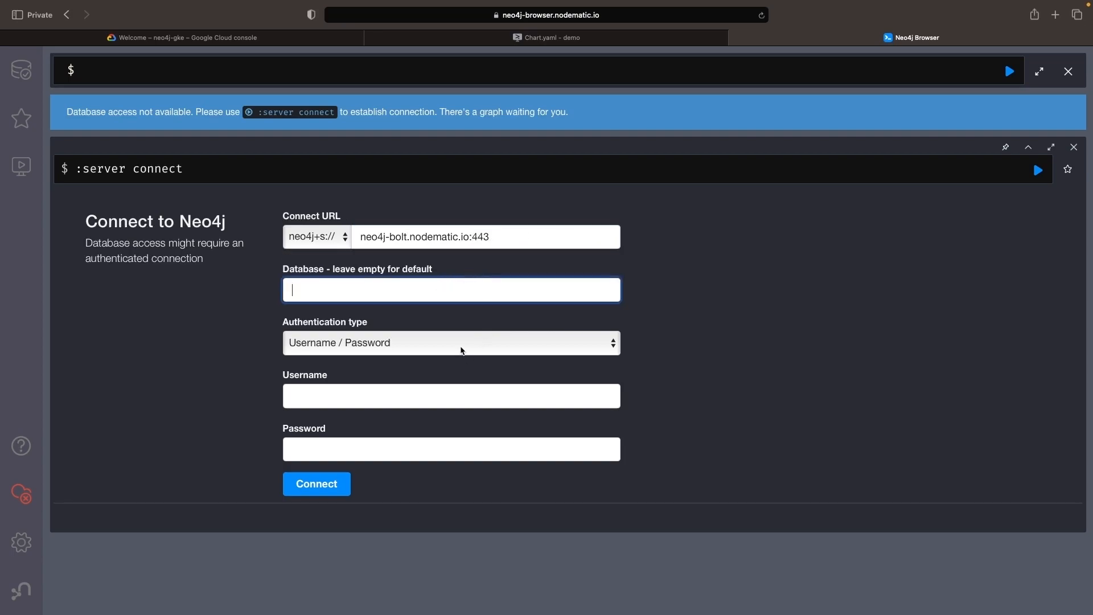
text(neo)
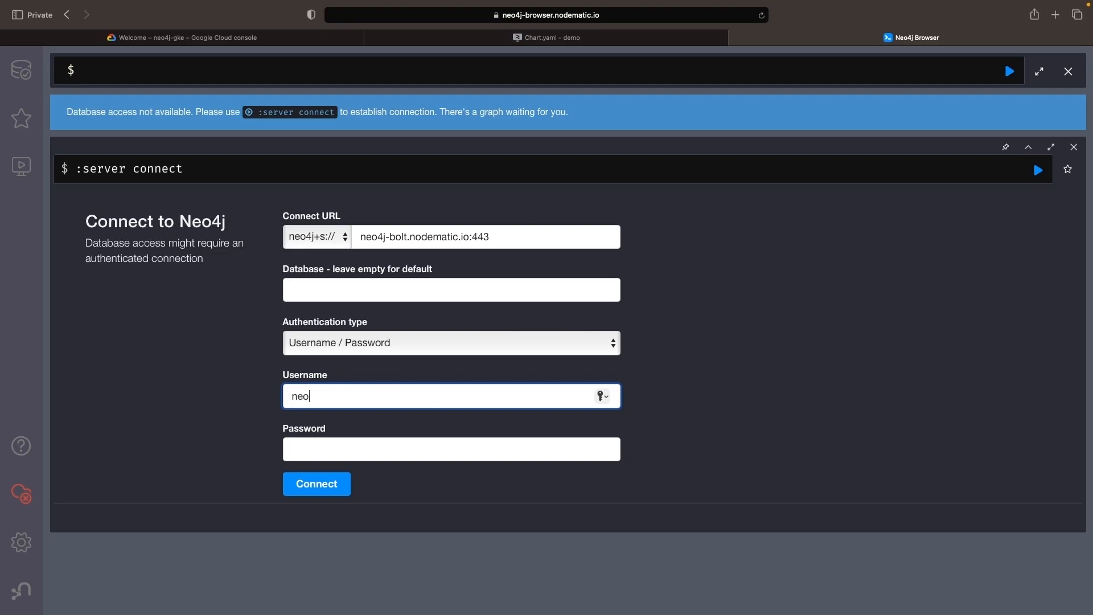
click(451, 448)
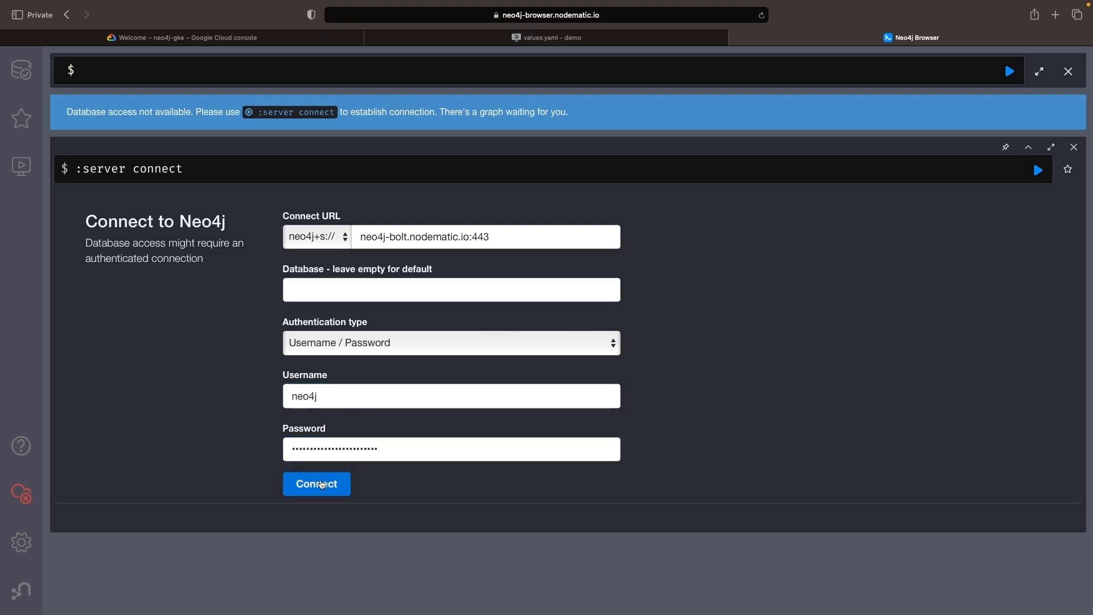
Step: Connect as neo4j and load the Movie Graph guide's CREATE query, then try projecting 'cinema'
click(315, 484)
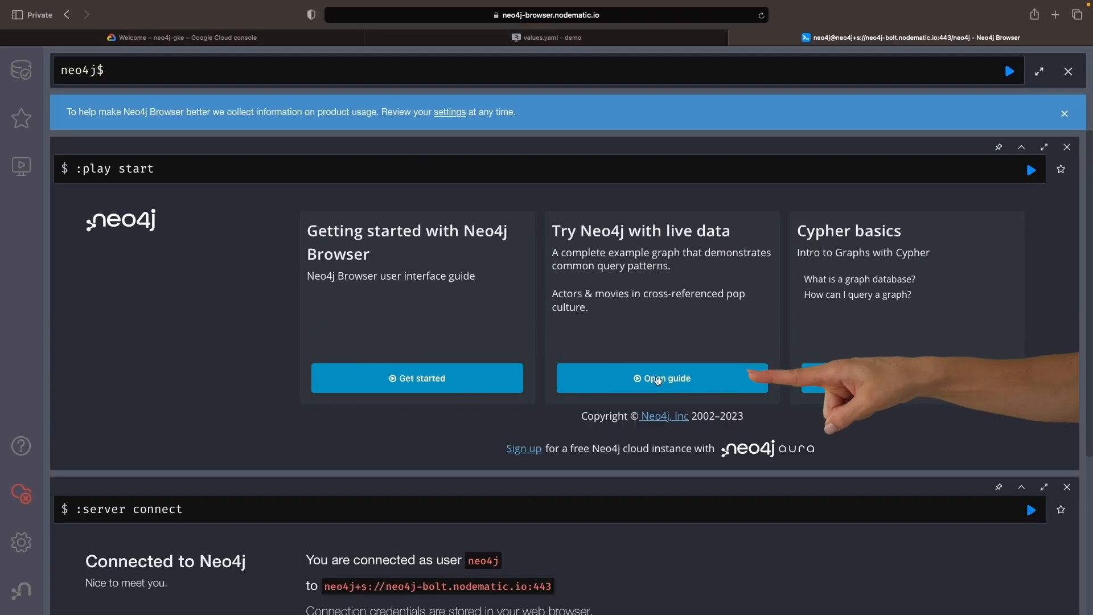
click(660, 378)
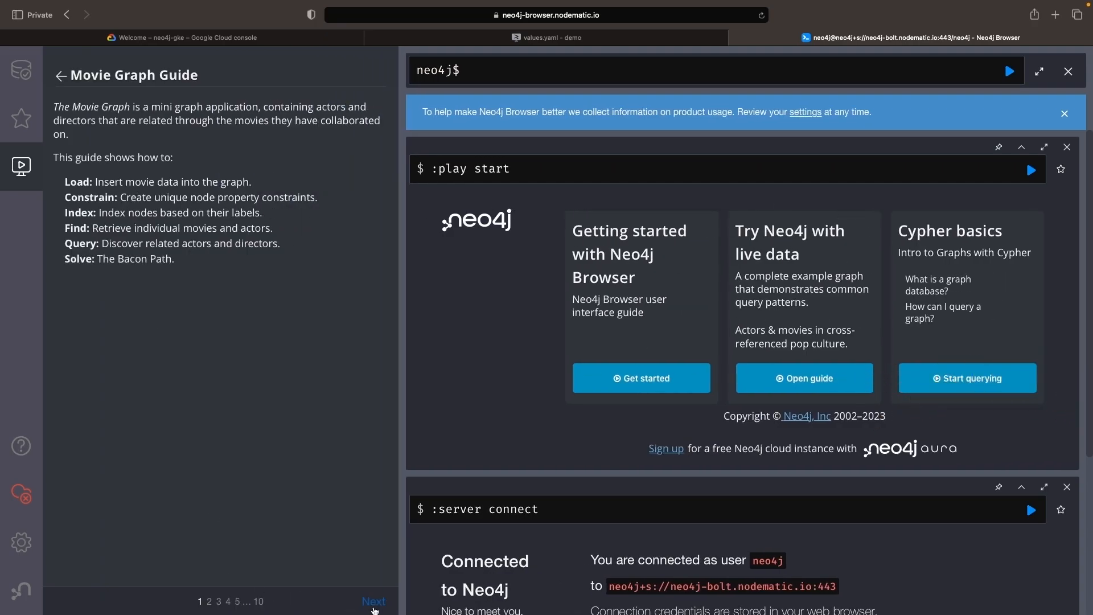
click(373, 601)
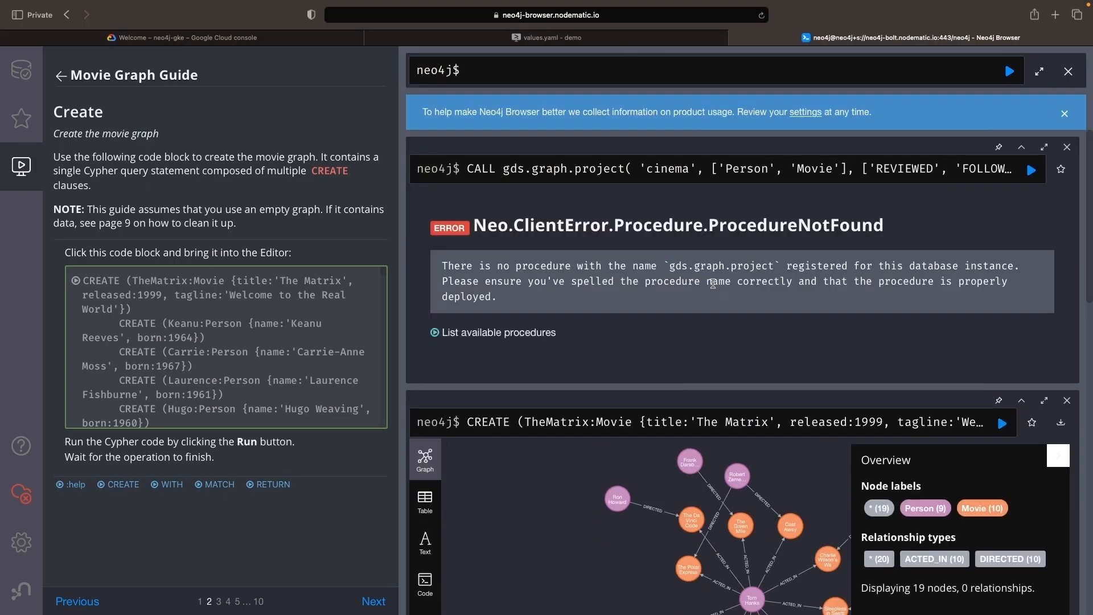
mouse_move(588, 253)
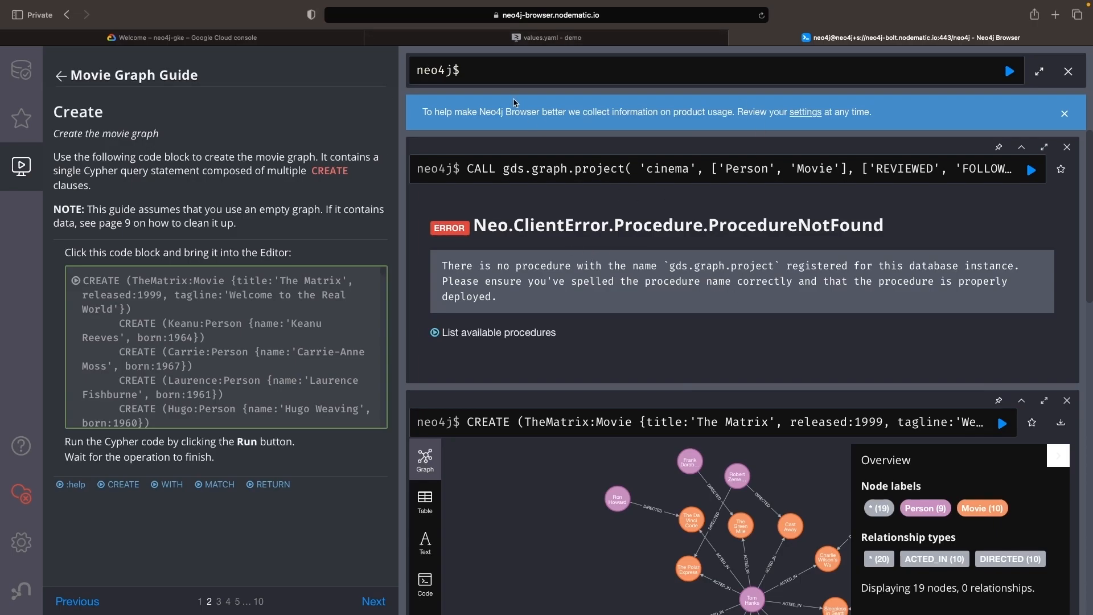
mouse_move(578, 262)
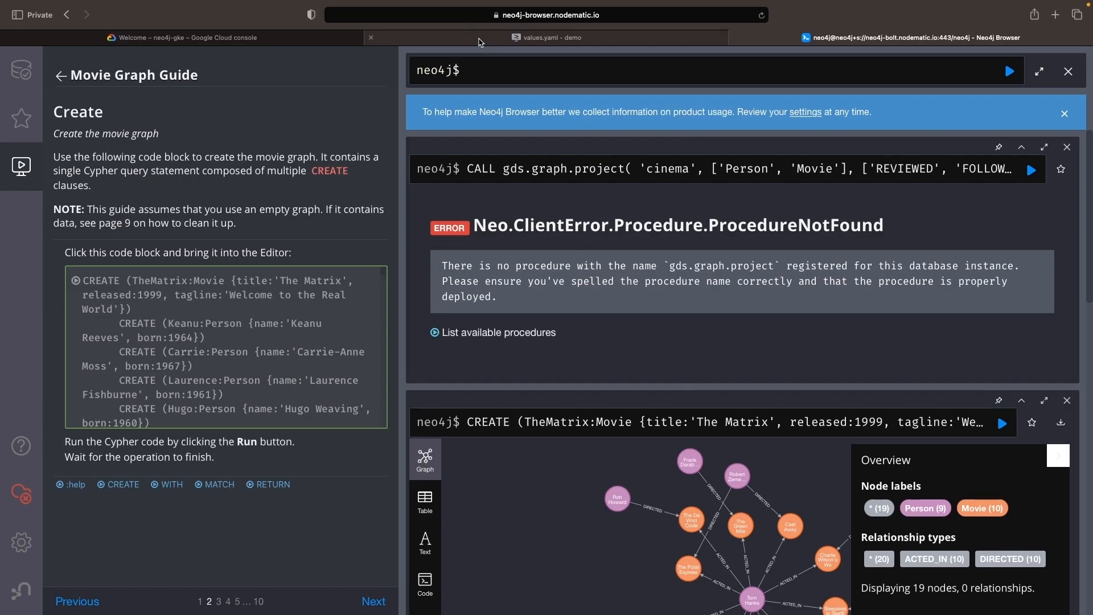
Step: Uncomment the neo4j-plugins PersistentVolumeClaim (4Gi, ReadWriteOnce) in templates/data.yaml
click(548, 37)
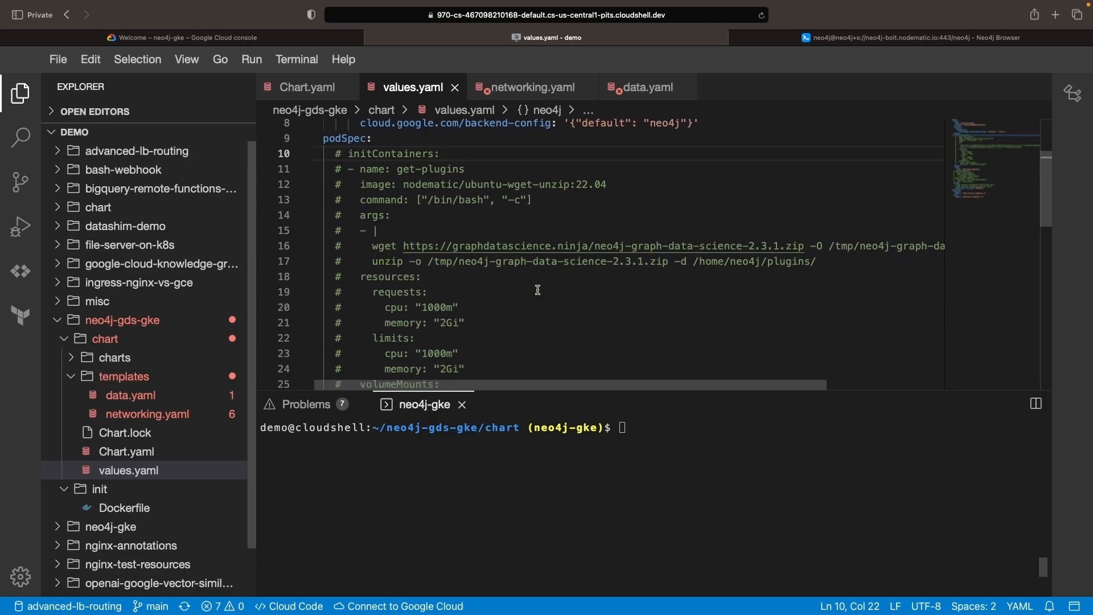
scroll(down, 3)
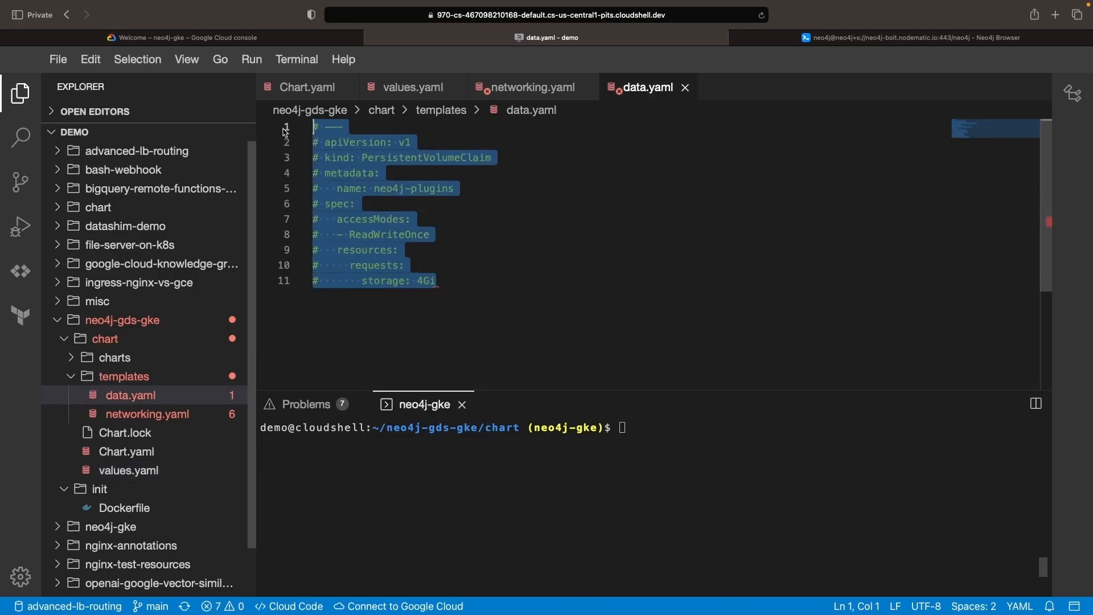
key(ctrl+/)
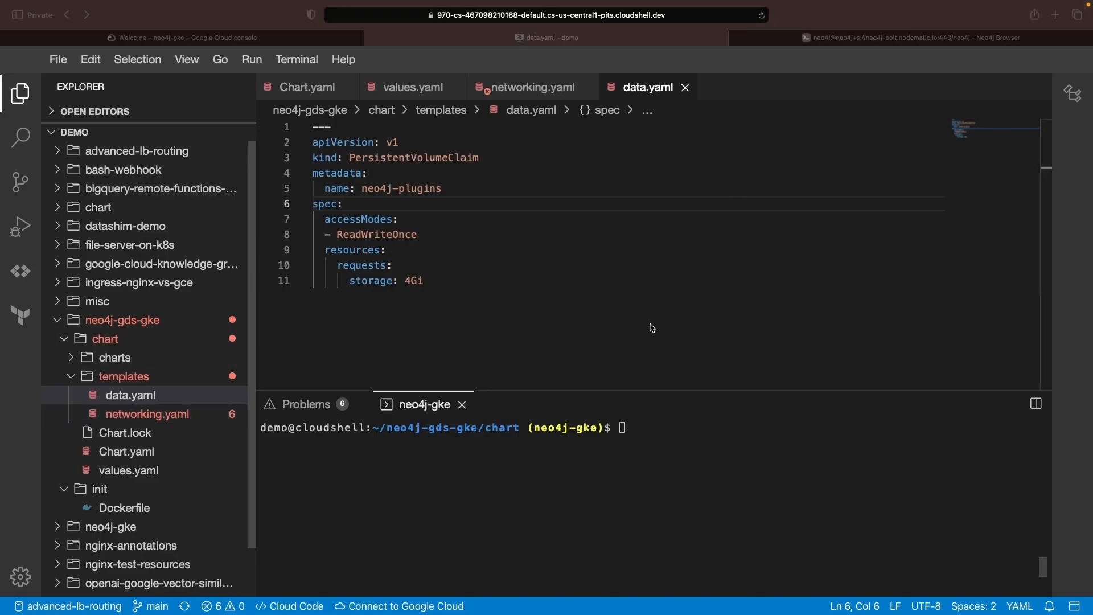
click(411, 86)
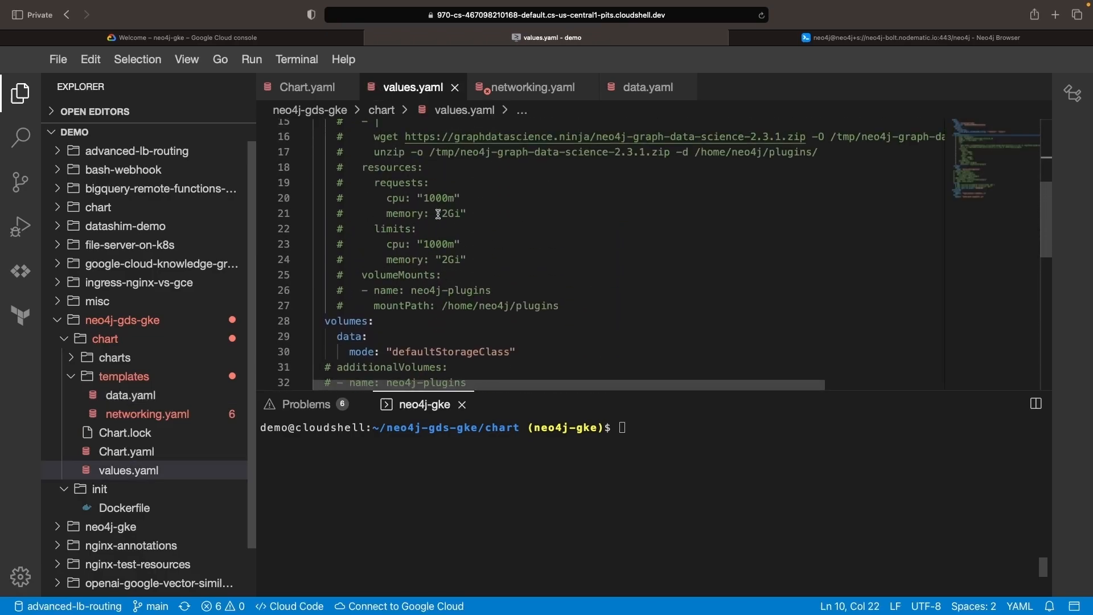
Step: Review values.yaml's additionalVolumes, additionalVolumeMounts and get-plugins initContainers blocks
scroll(down, 3)
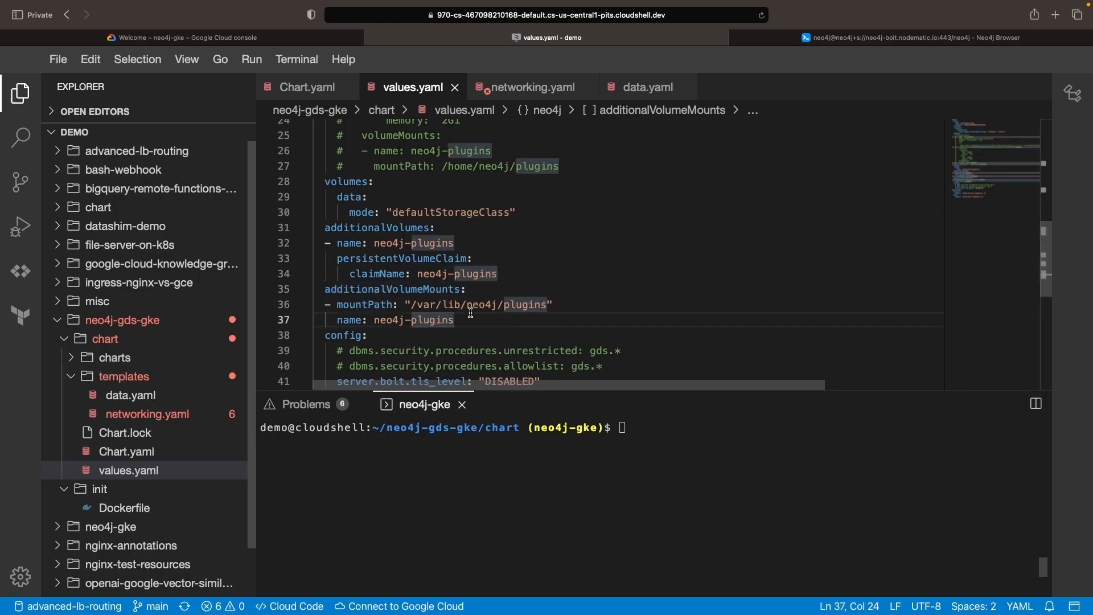
scroll(down, 3)
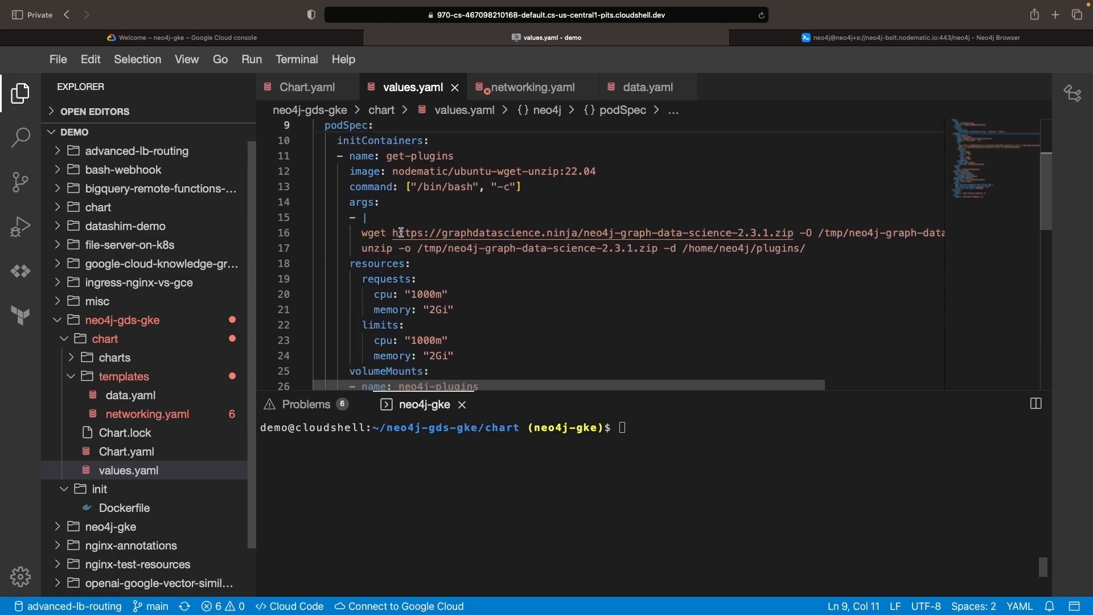
Step: Compare the init image Dockerfile (Ubuntu 22.04, wget/unzip, neo4j user) with values.yaml
double_click(672, 232)
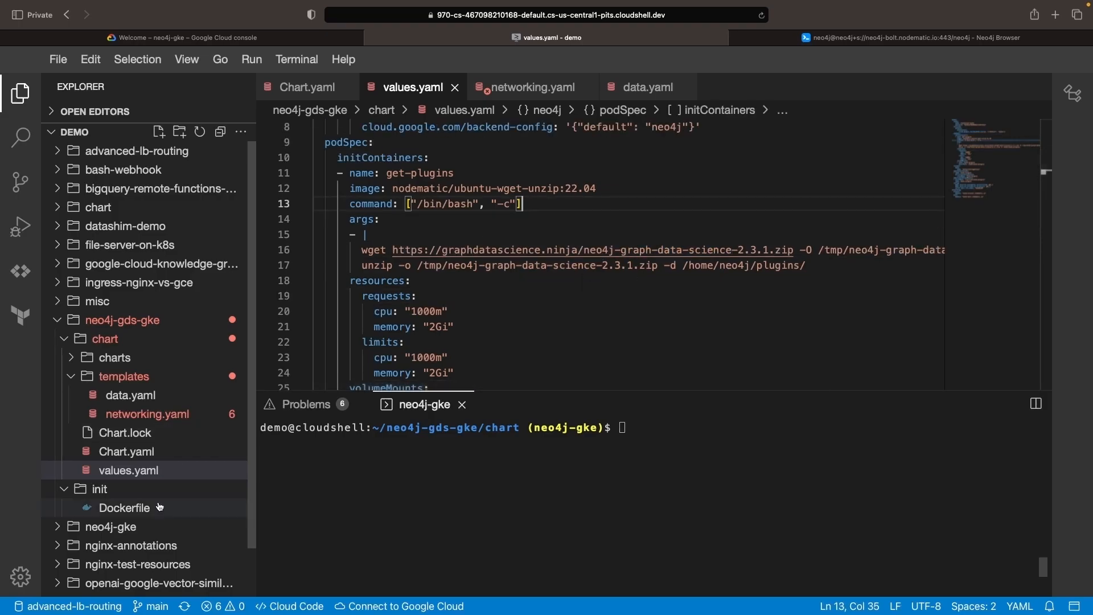
click(123, 508)
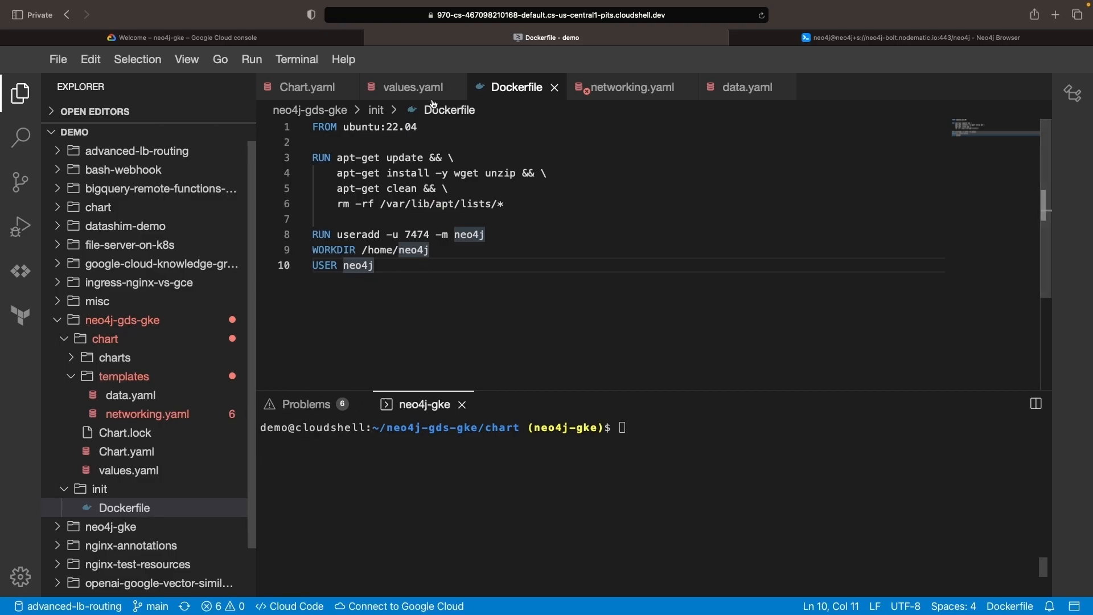
click(412, 87)
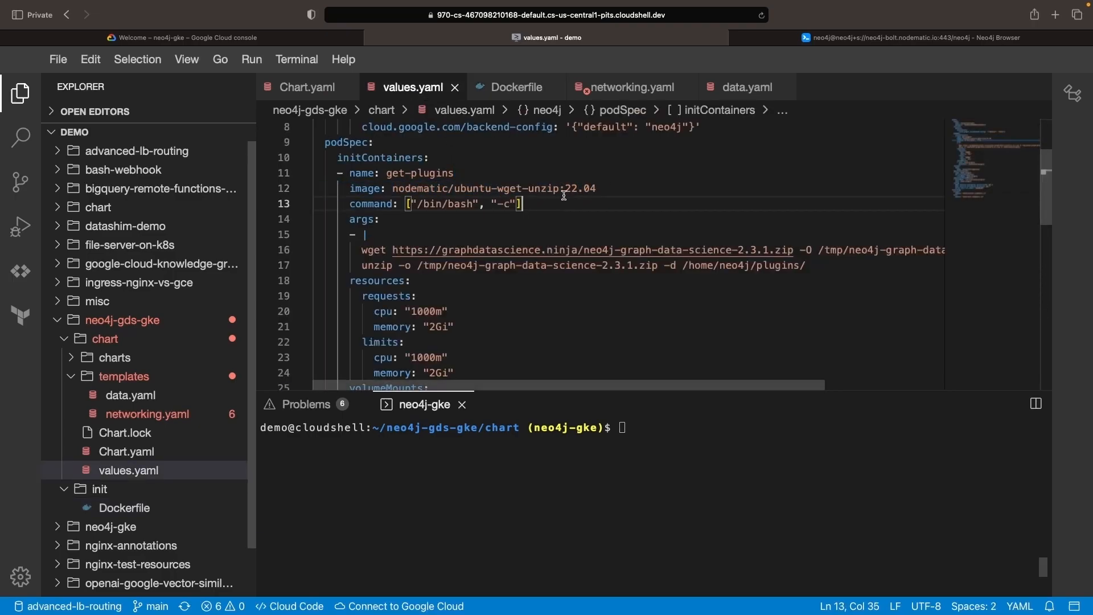
click(123, 507)
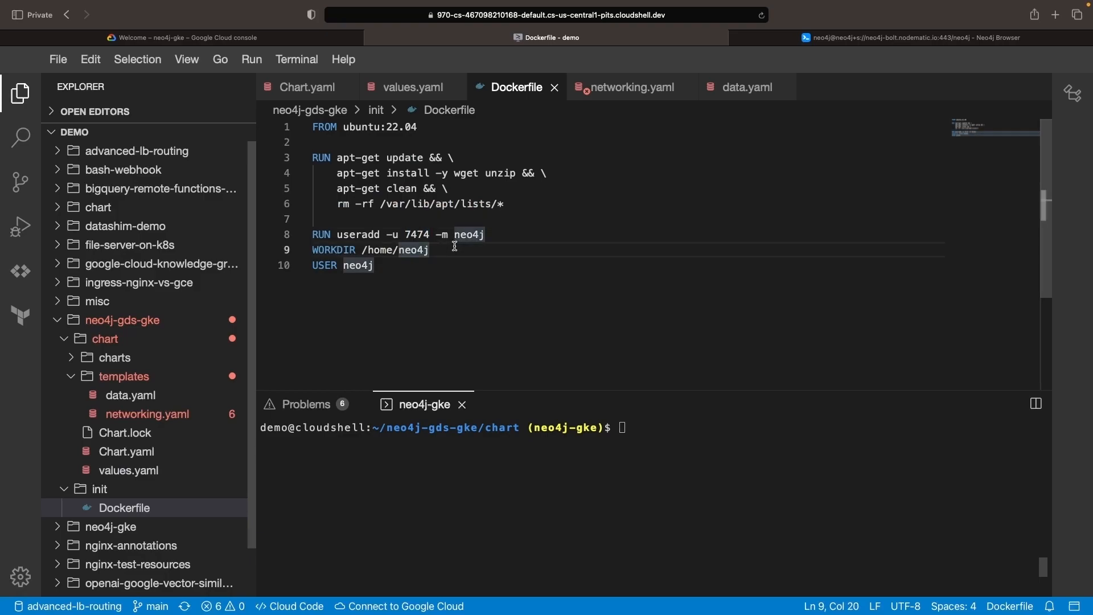
click(411, 87)
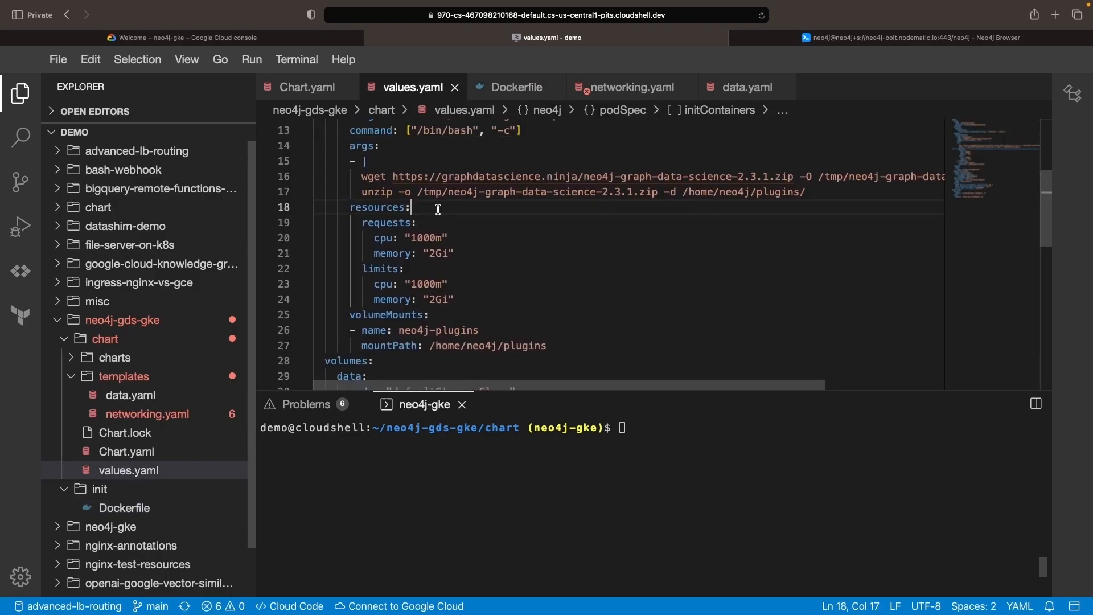
Step: Review the get-plugins init container that downloads GDS 2.3.1 into the plugins volume
scroll(up, 3)
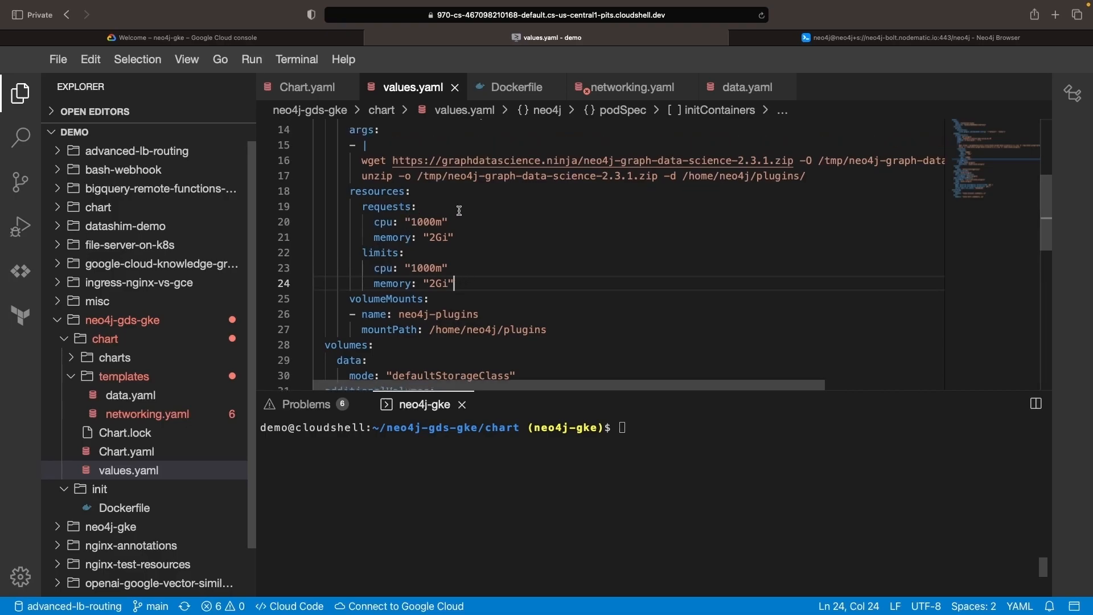
scroll(down, 3)
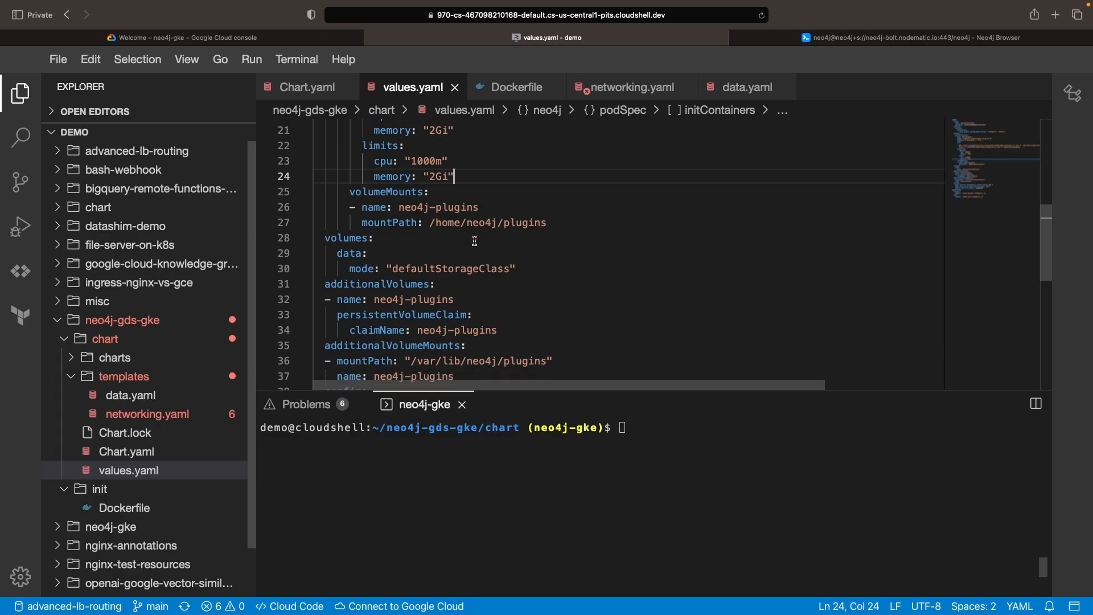
scroll(down, 3)
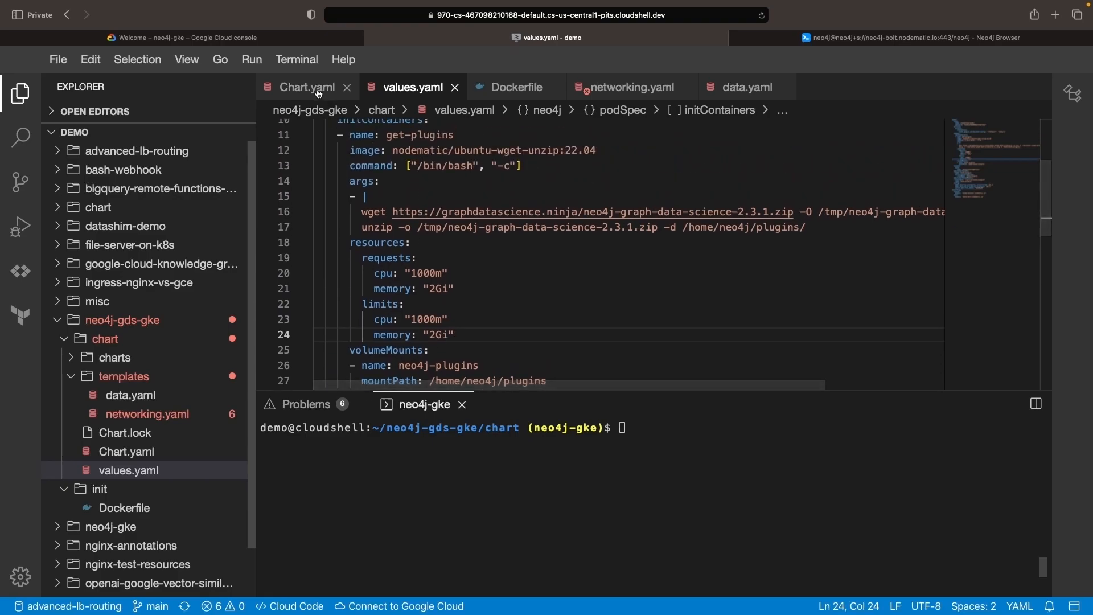
Step: Check Chart.yaml's neo4j dependency version 5.5.0 before upgrading the standalone-neo4j release
click(305, 86)
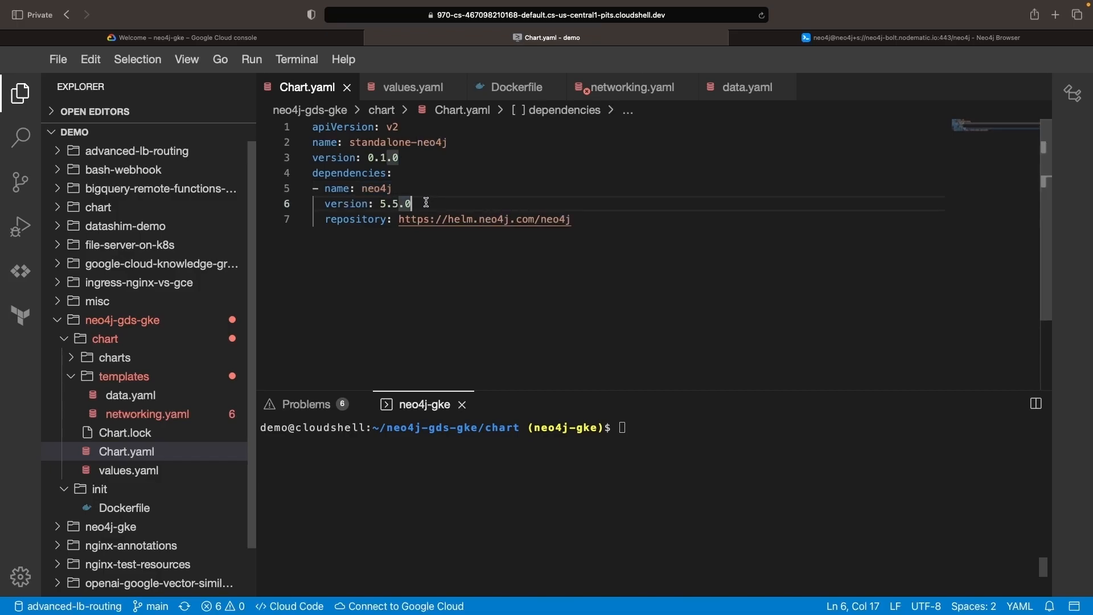
double_click(484, 218)
text(helm upgrade standalone-neo4j .)
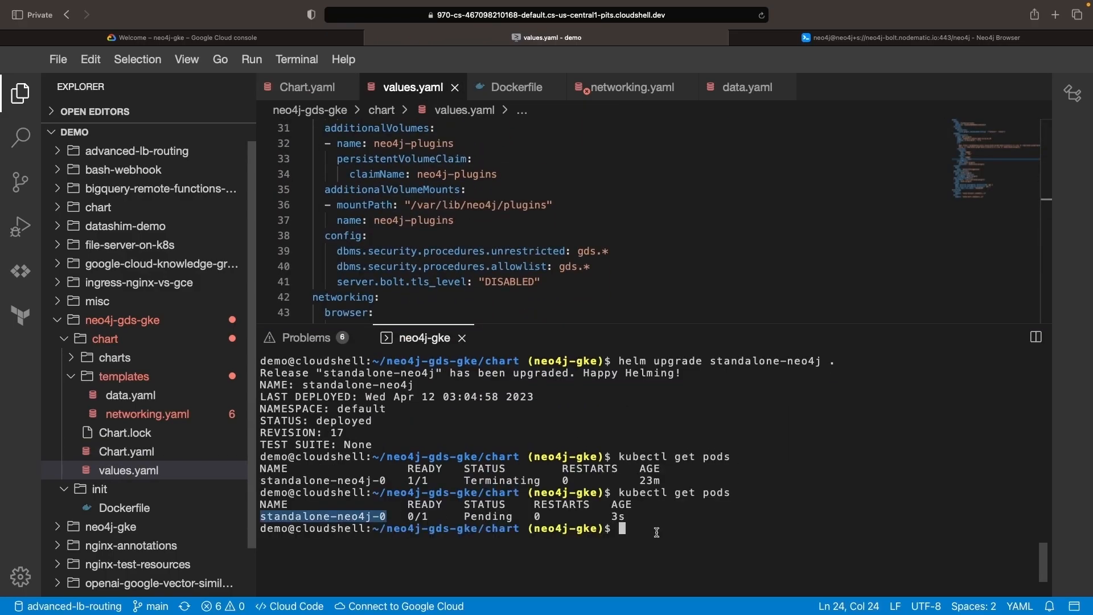
Step: Verify via kubectl logs and get pods that standalone-neo4j-0 downloaded GDS 2.3.1 and started Neo4j 5.5.0
text(kubectl logs standalone-neo4j-0)
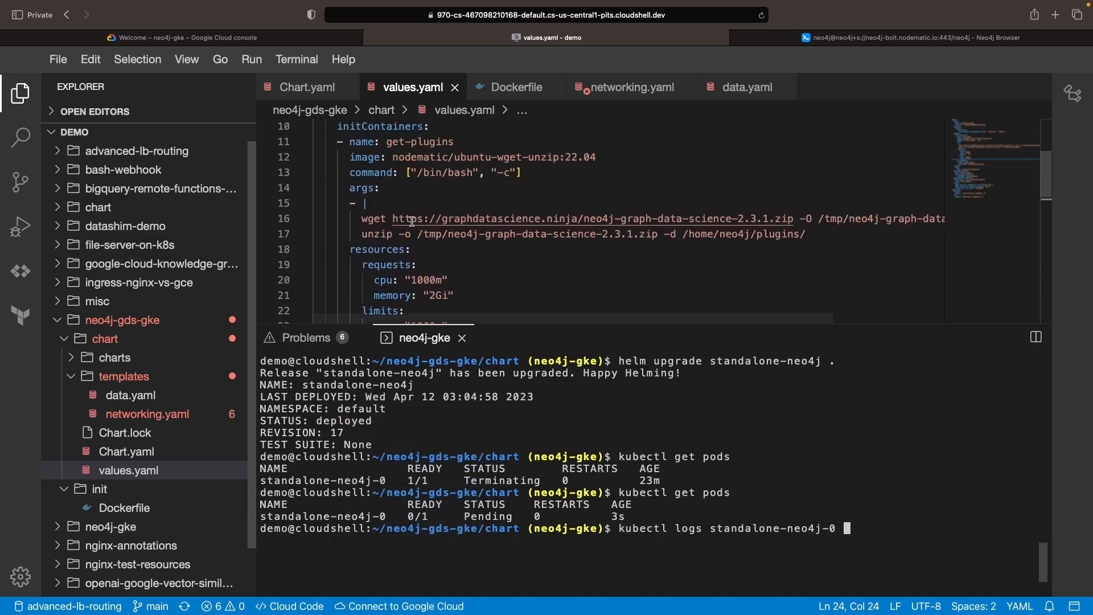
text(ge)
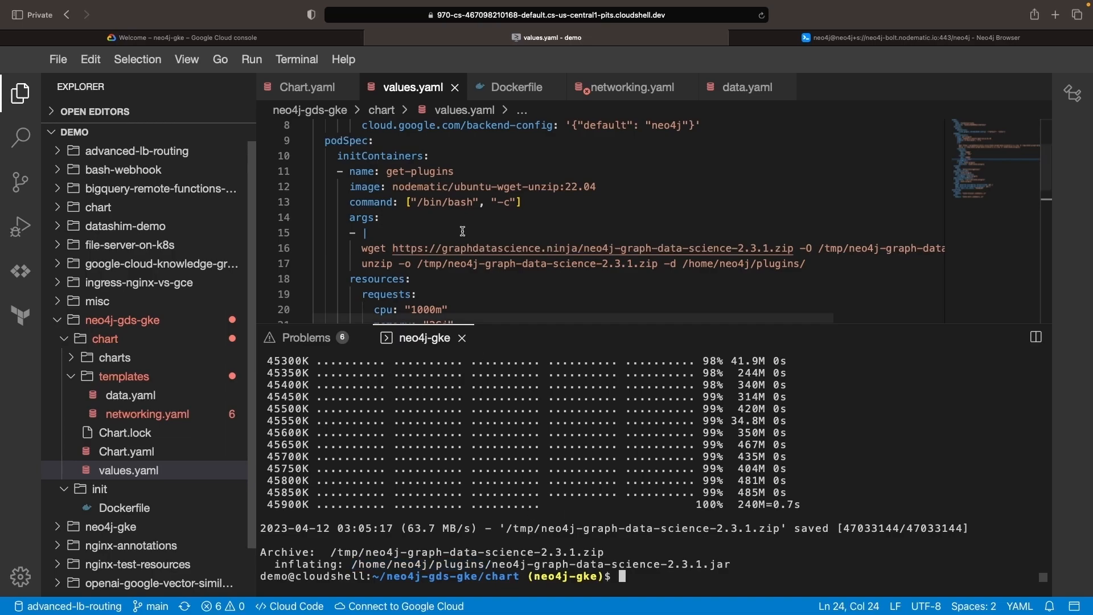
text(kubectl get pods)
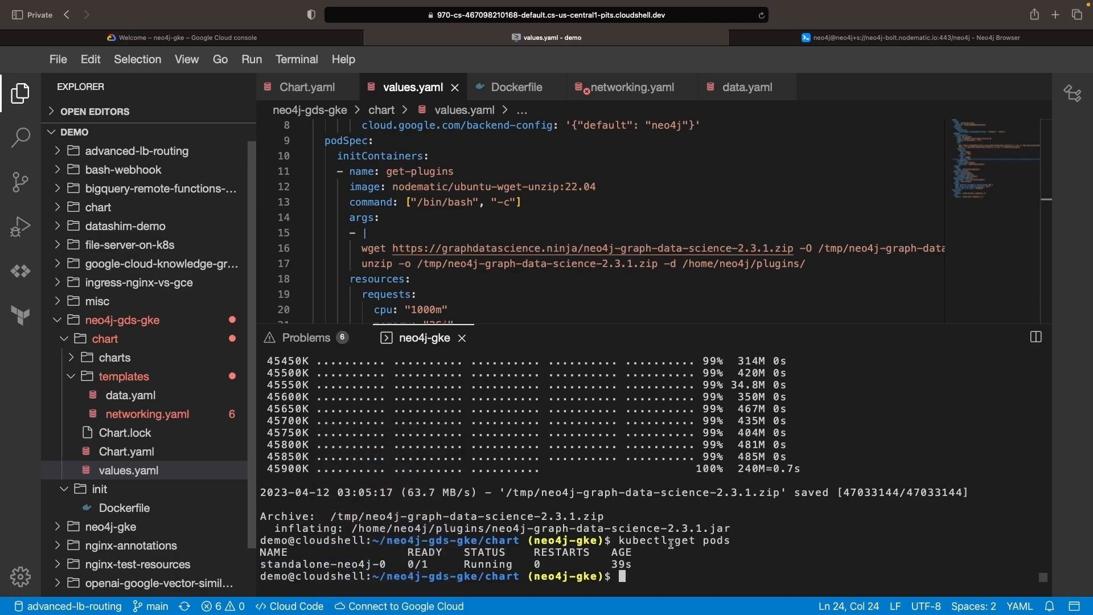
text(kubectl logs standalone-neo4j-0)
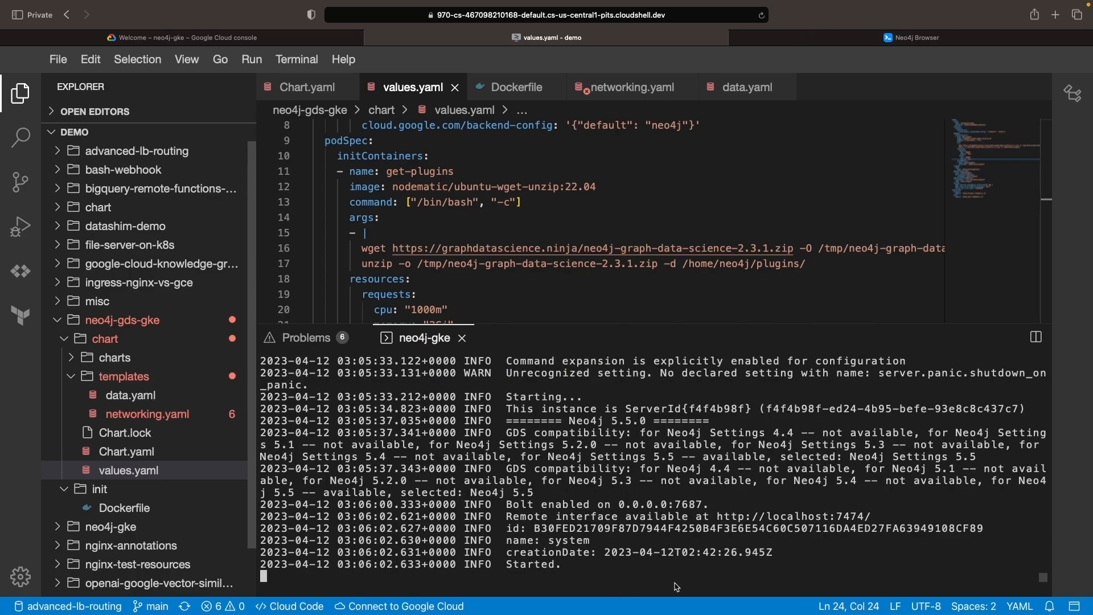
click(914, 36)
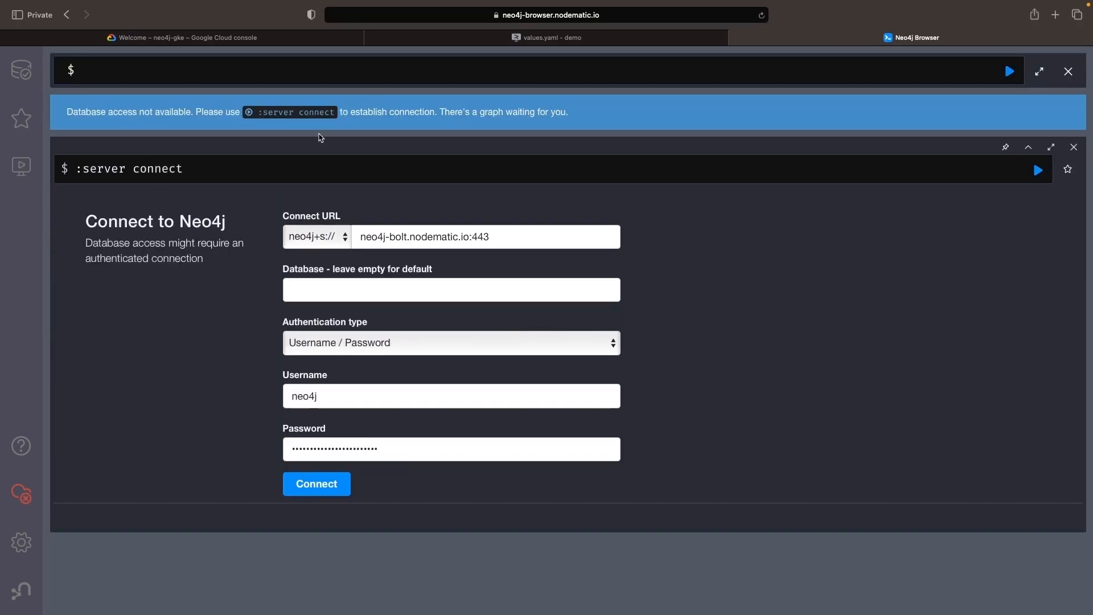
Step: Reconnect and project the 'cinema' GDS graph, now succeeding with 171 nodes and 253 relationships
click(315, 483)
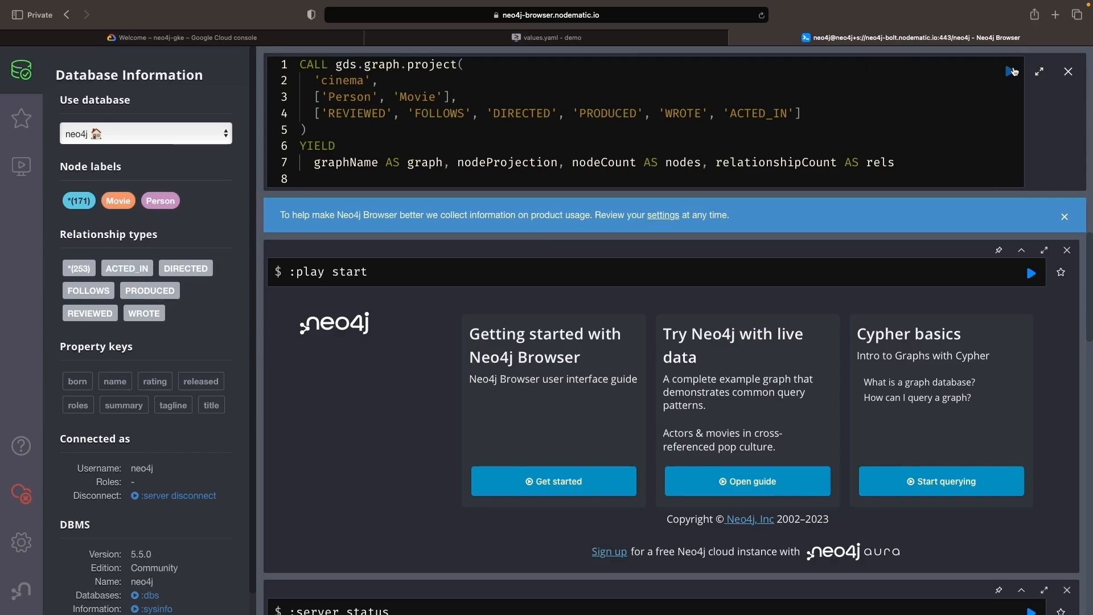
click(1010, 71)
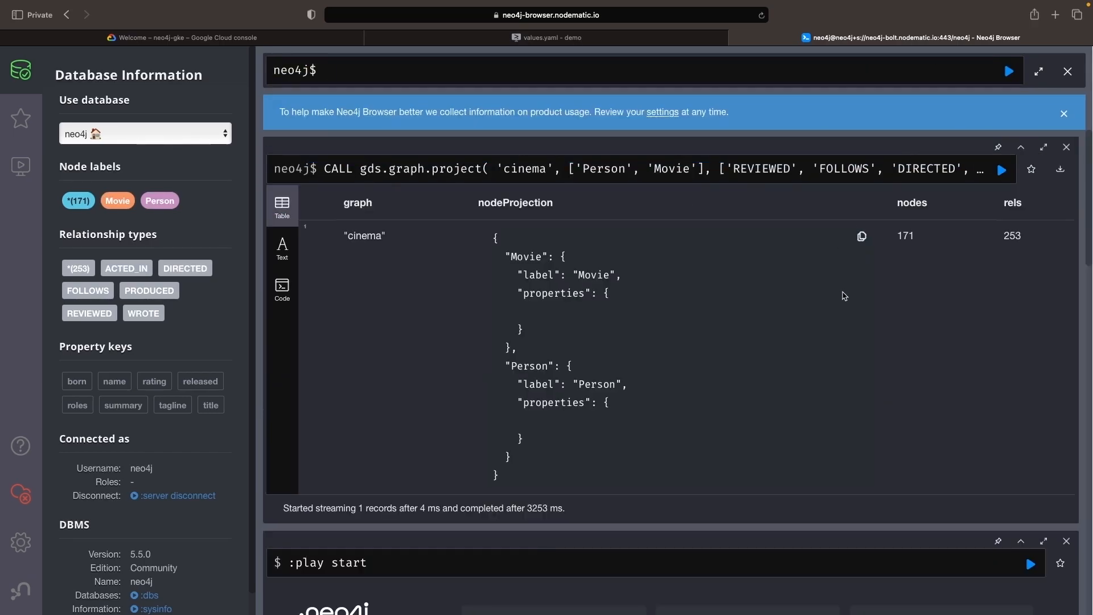
click(547, 38)
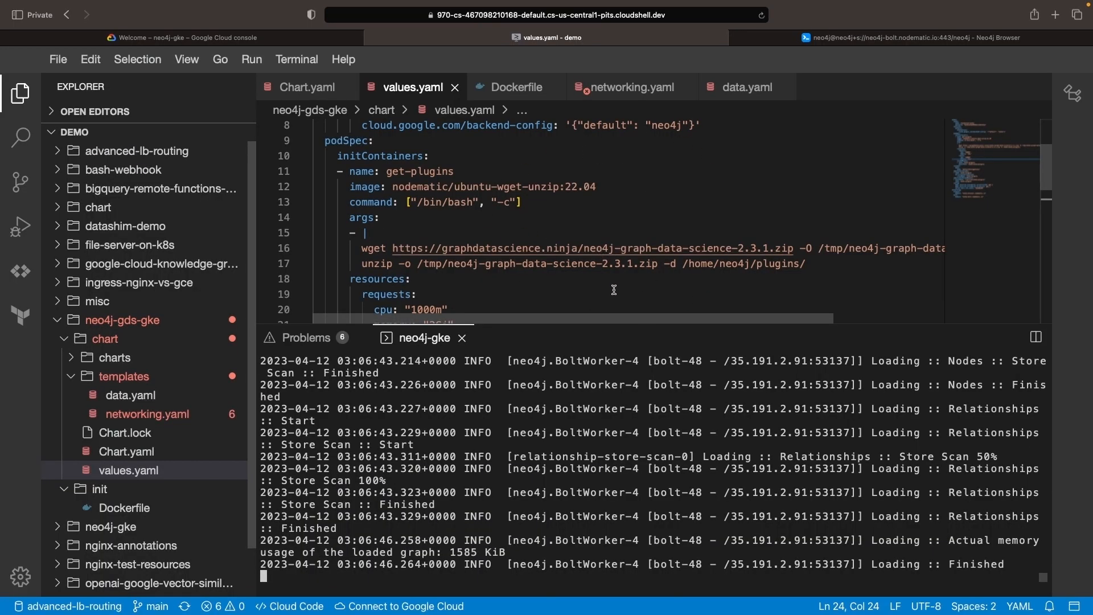
mouse_move(746, 245)
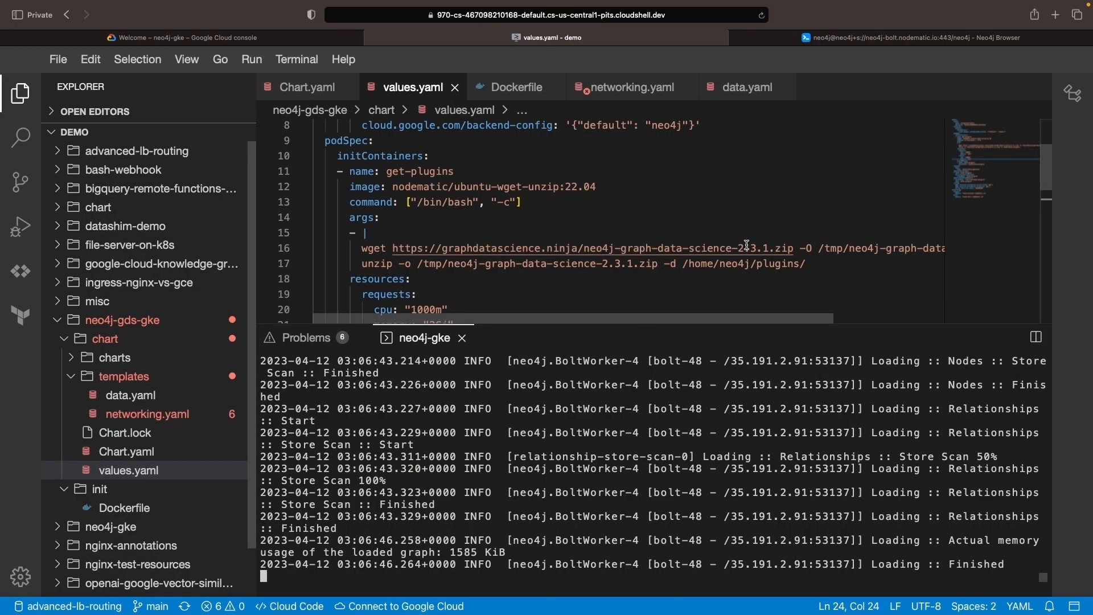
scroll(down, 3)
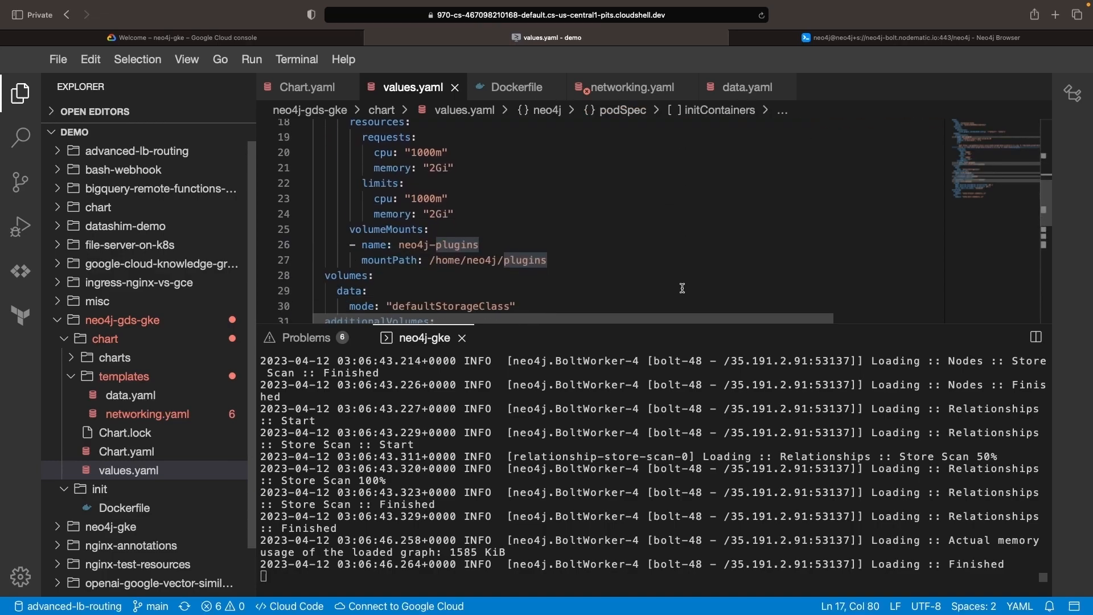
scroll(down, 3)
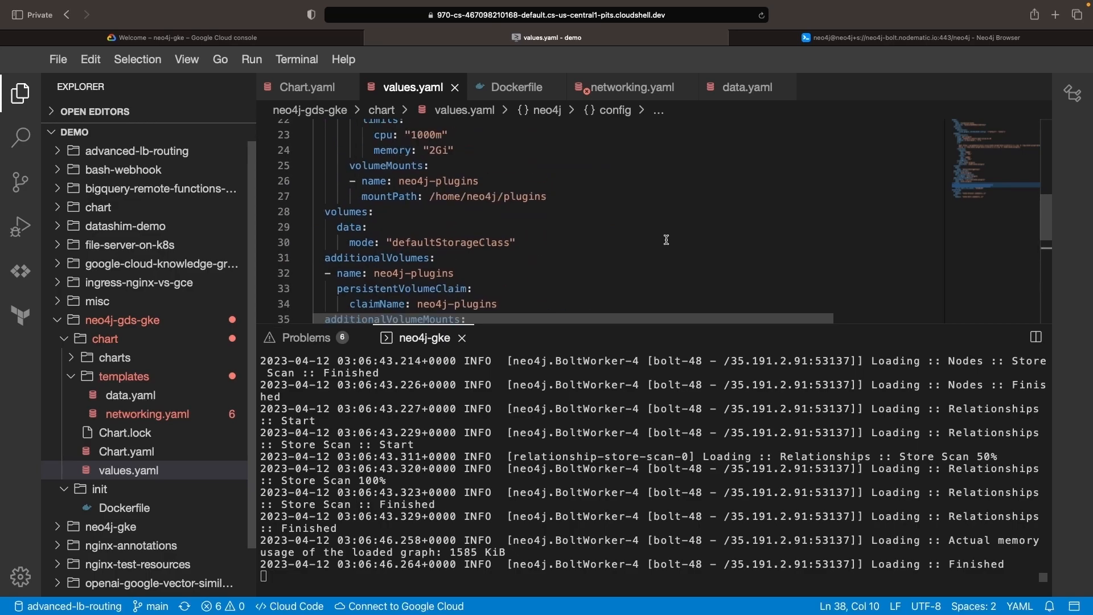
scroll(up, 3)
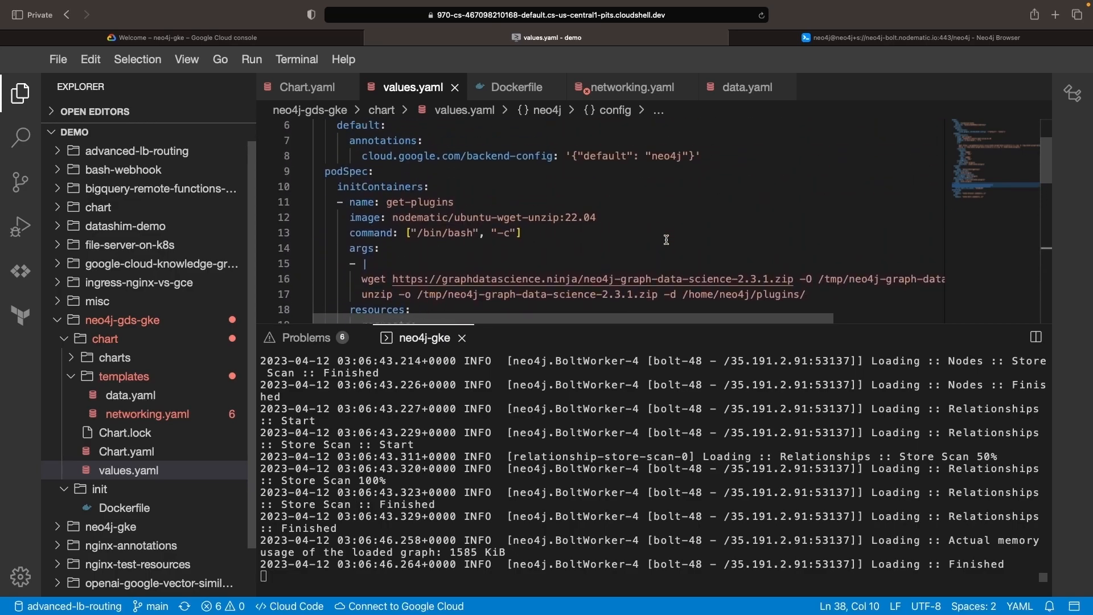